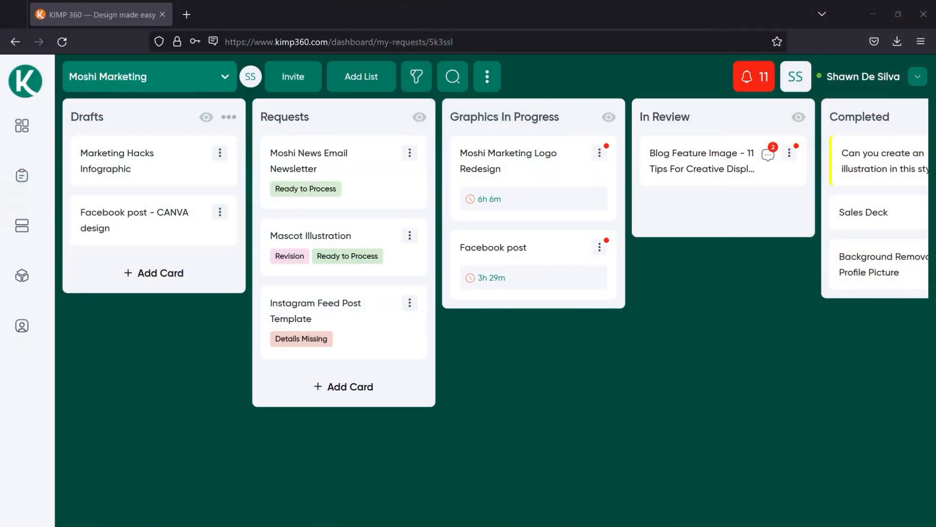
{"action": "mouse_move", "coordinate": [137, 298]}
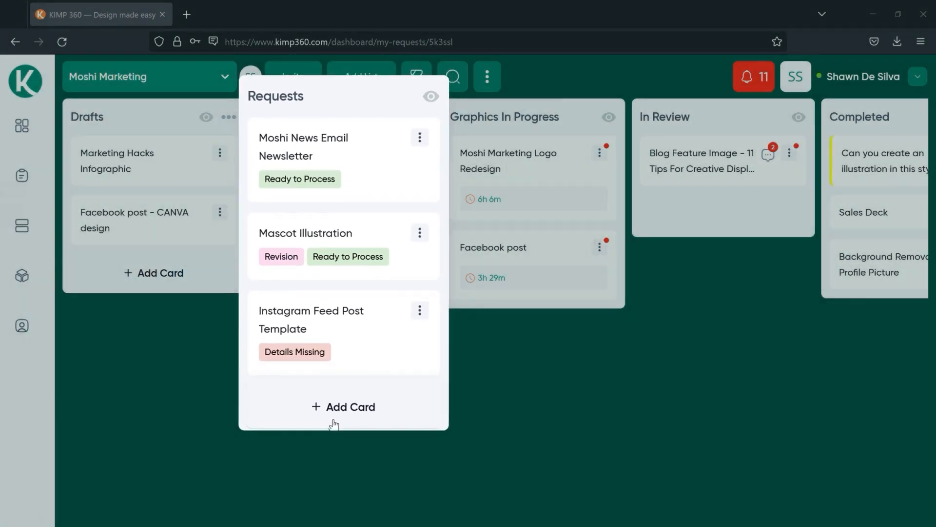
Add a new card to the Requests list to open the Guided Request Form
{"action": "left_click", "coordinate": [343, 407]}
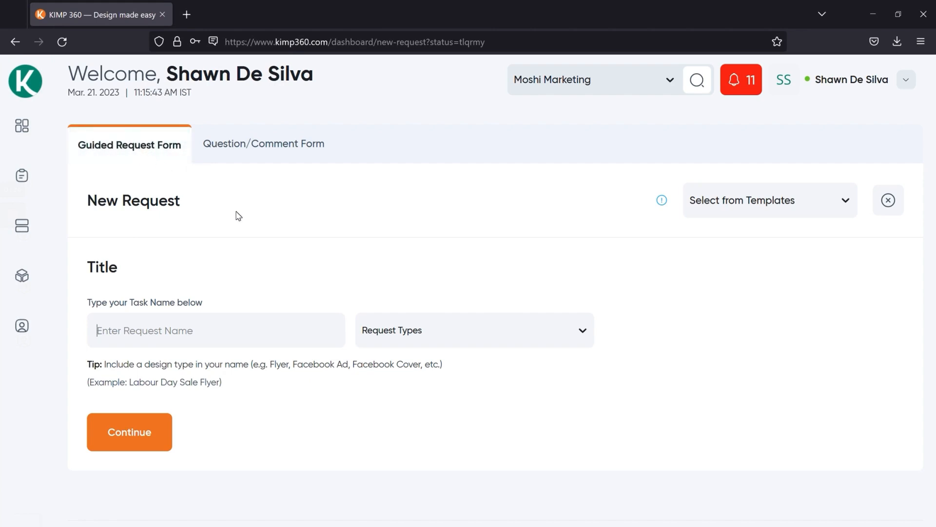
{"action": "mouse_move", "coordinate": [761, 236]}
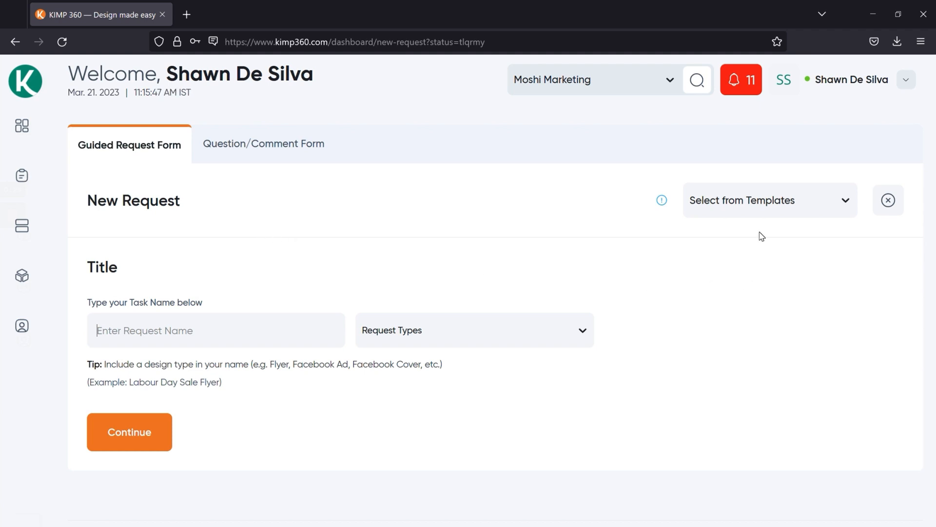
{"action": "left_click", "coordinate": [770, 200]}
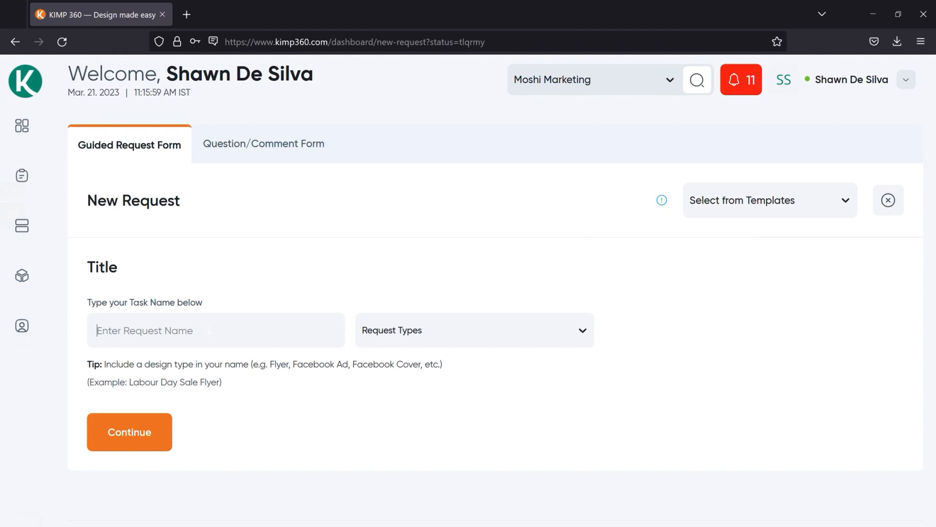
Title the request 'Blog graphic', pick the Blog Graphics type, and continue
{"action": "type", "text": "Blog graphic"}
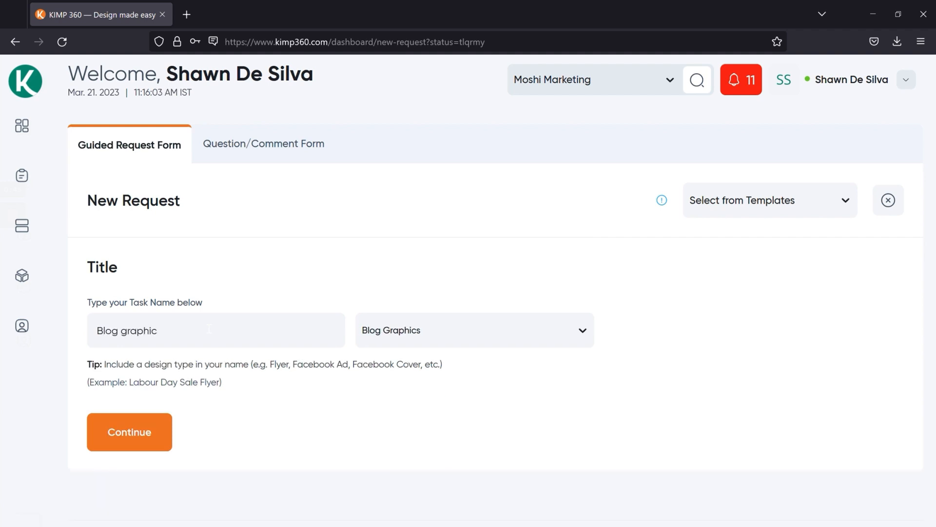
{"action": "left_click", "coordinate": [474, 329]}
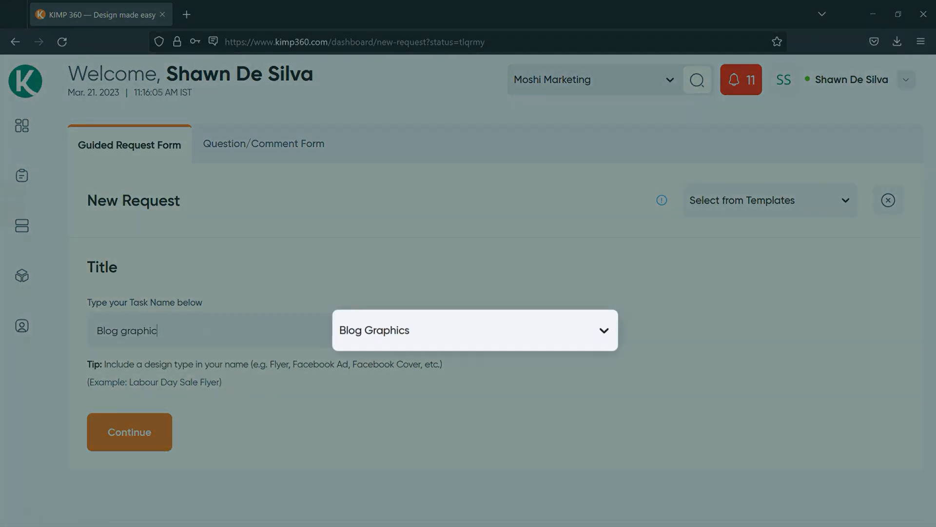
{"action": "mouse_move", "coordinate": [437, 356]}
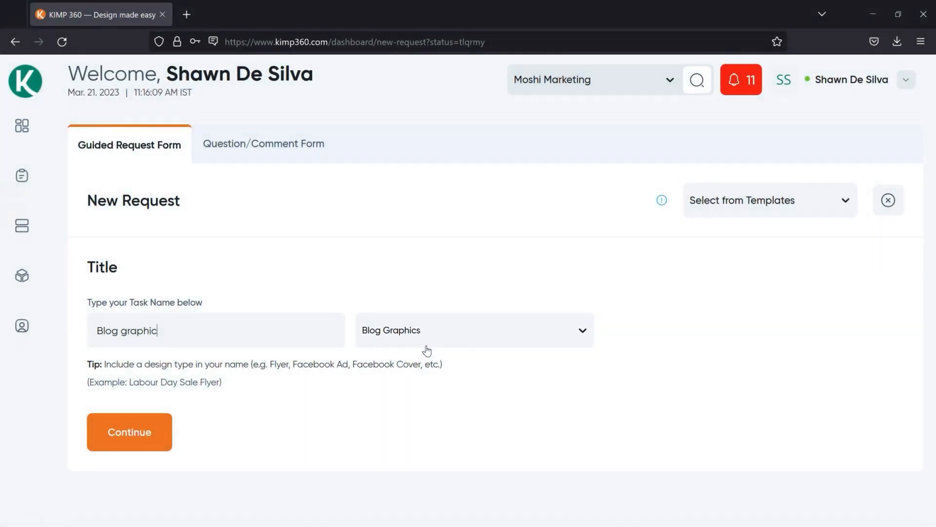
{"action": "left_click", "coordinate": [129, 432]}
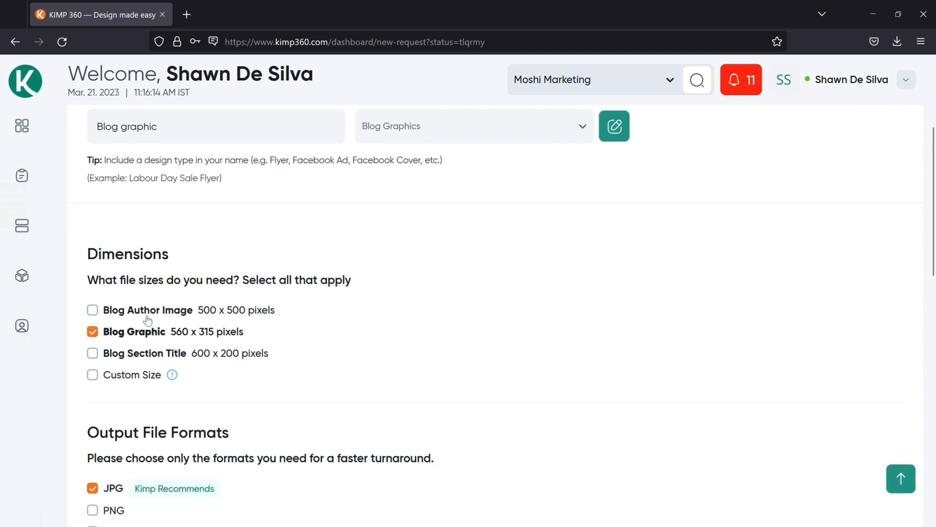
{"action": "scroll", "scroll_direction": "down", "scroll_amount": 3}
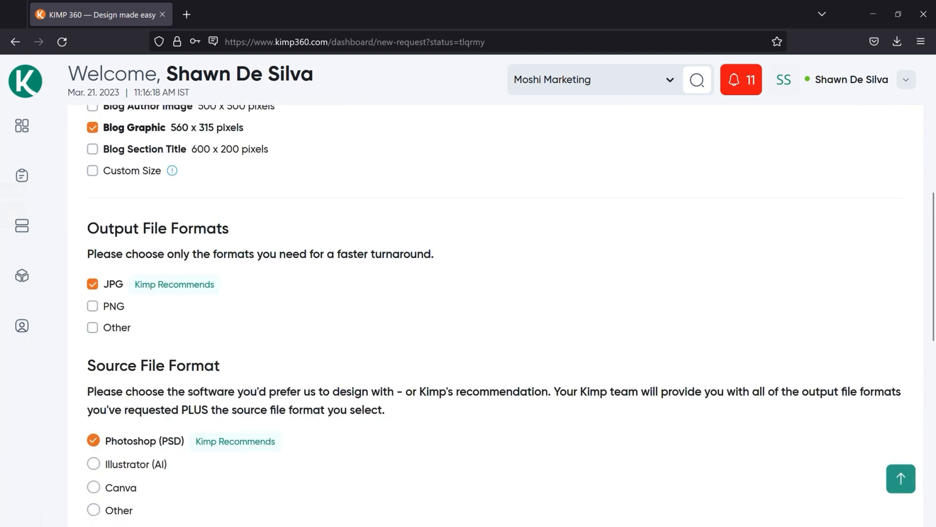
{"action": "mouse_move", "coordinate": [157, 294]}
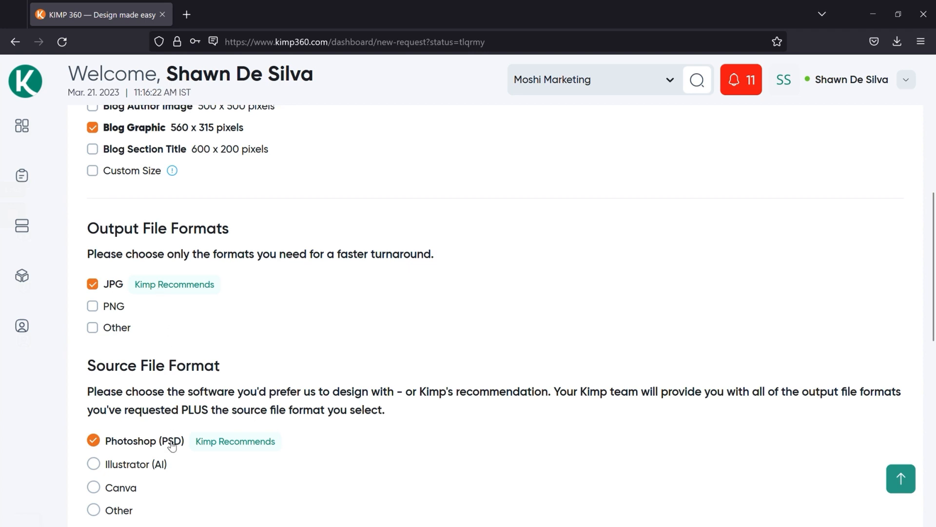
{"action": "mouse_move", "coordinate": [168, 330]}
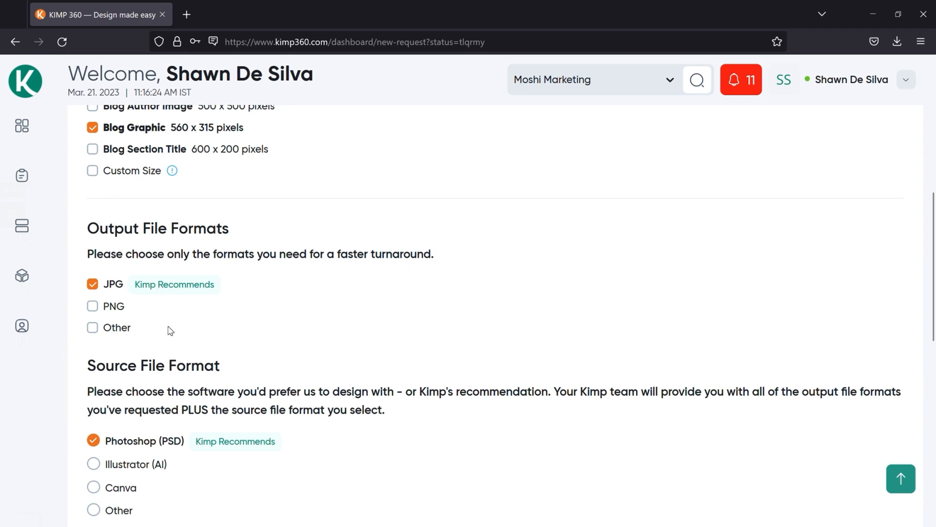
{"action": "scroll", "scroll_direction": "down", "scroll_amount": 3}
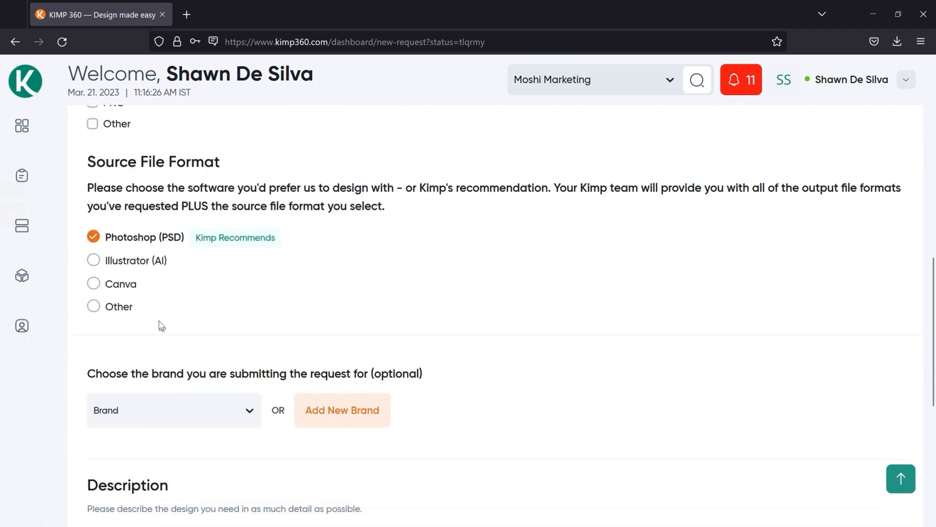
{"action": "scroll", "scroll_direction": "down", "scroll_amount": 3}
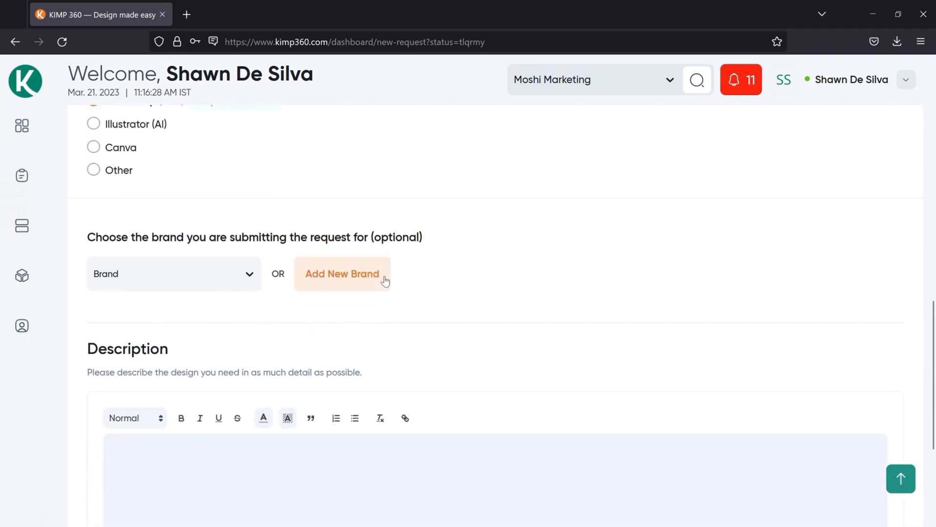
{"action": "left_click", "coordinate": [343, 273]}
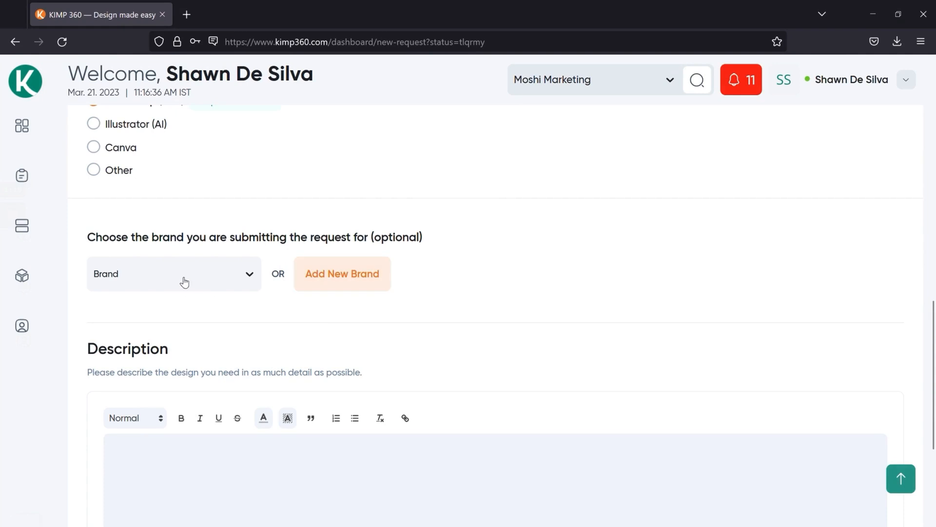
{"action": "left_click", "coordinate": [185, 281]}
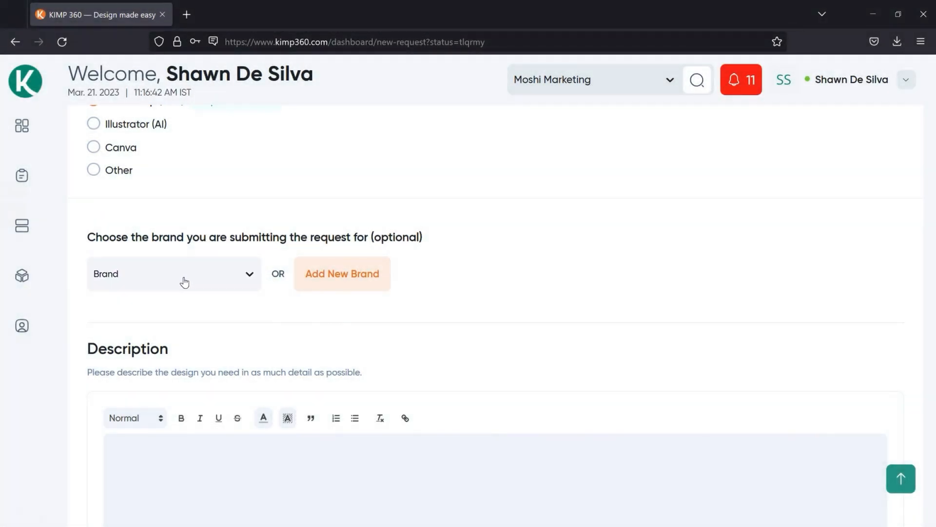
{"action": "scroll", "scroll_direction": "down", "scroll_amount": 3}
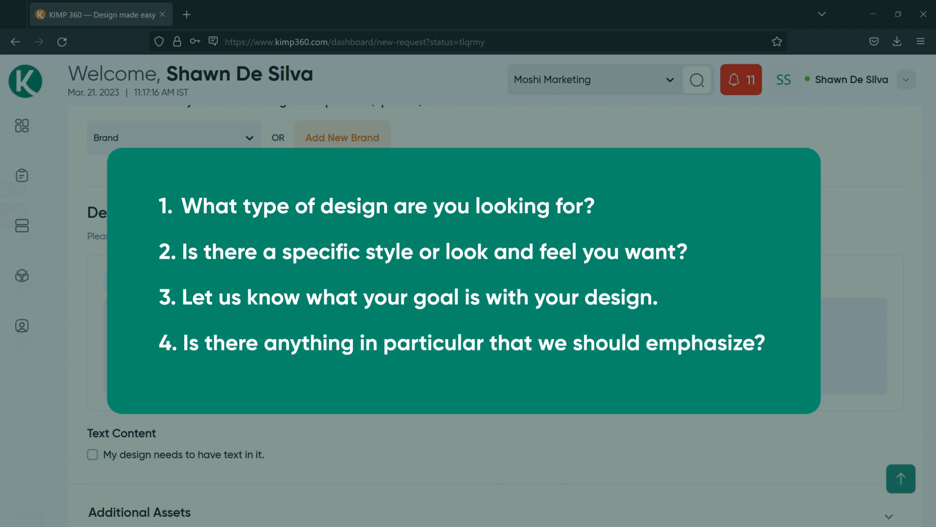
Paste the prepared health-and-fitness landing-page brief into the Description editor
{"action": "right_click", "coordinate": [142, 319]}
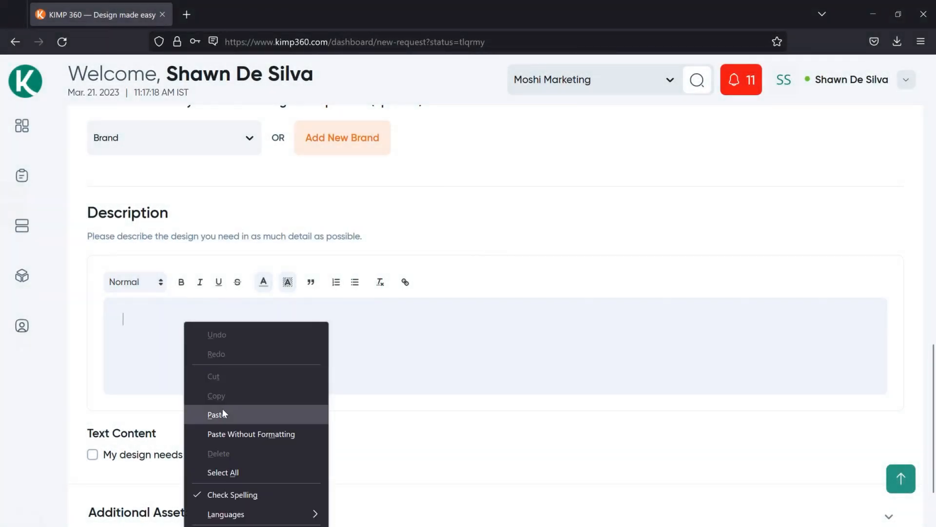
{"action": "left_click", "coordinate": [214, 414]}
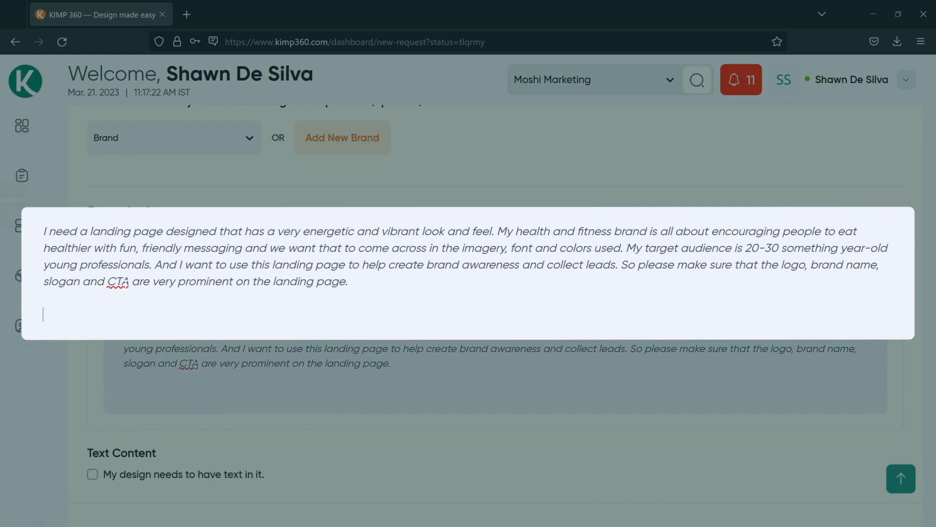
{"action": "left_click_drag", "start_coordinate": [303, 231], "coordinate": [495, 231]}
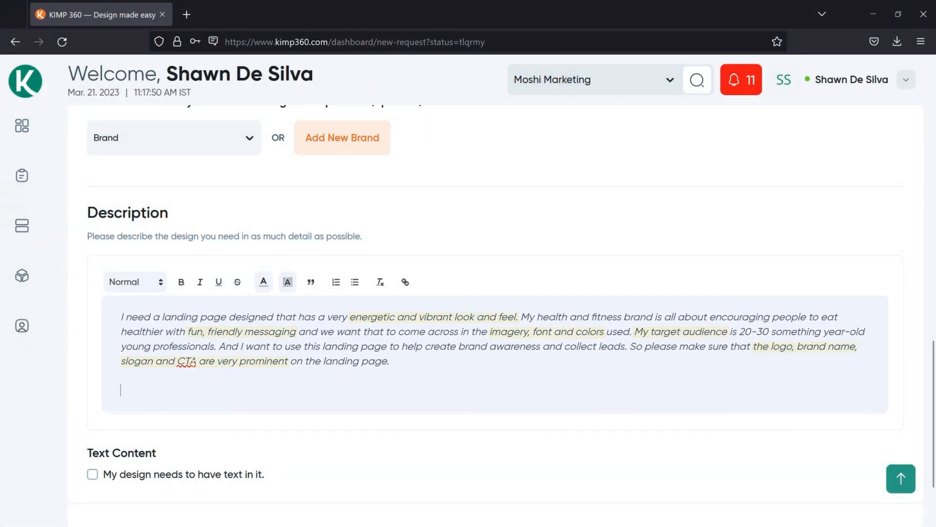
{"action": "scroll", "scroll_direction": "down", "scroll_amount": 3}
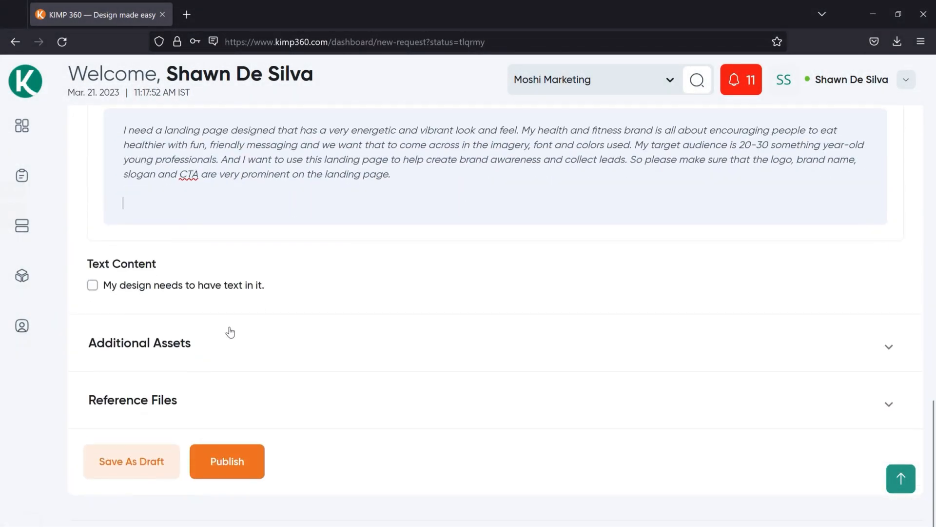
{"action": "mouse_move", "coordinate": [202, 297]}
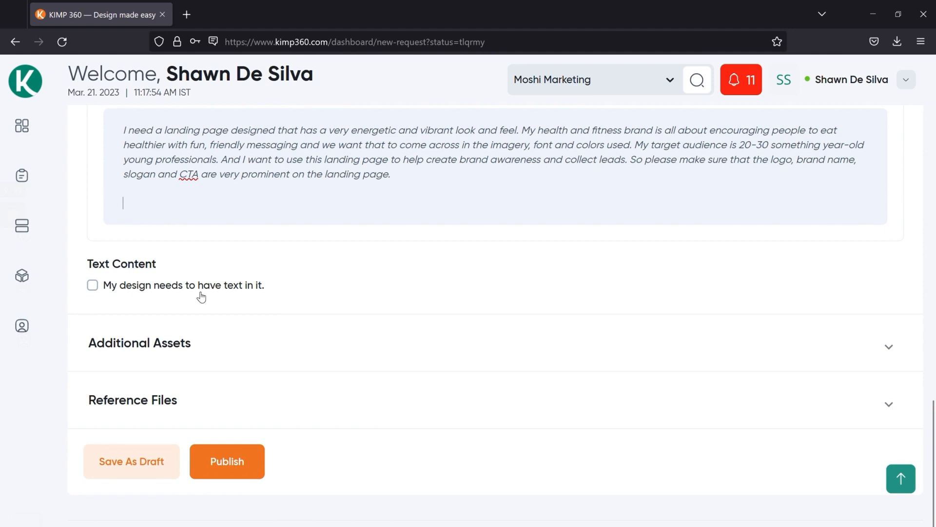
{"action": "mouse_move", "coordinate": [105, 295]}
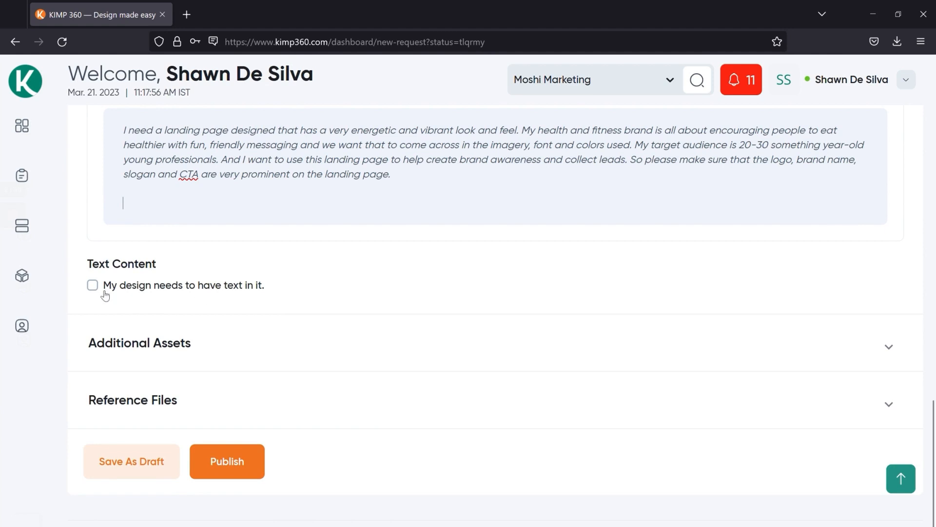
Tick 'My design needs to have text in it' and select 'Type my text'
{"action": "left_click", "coordinate": [92, 285]}
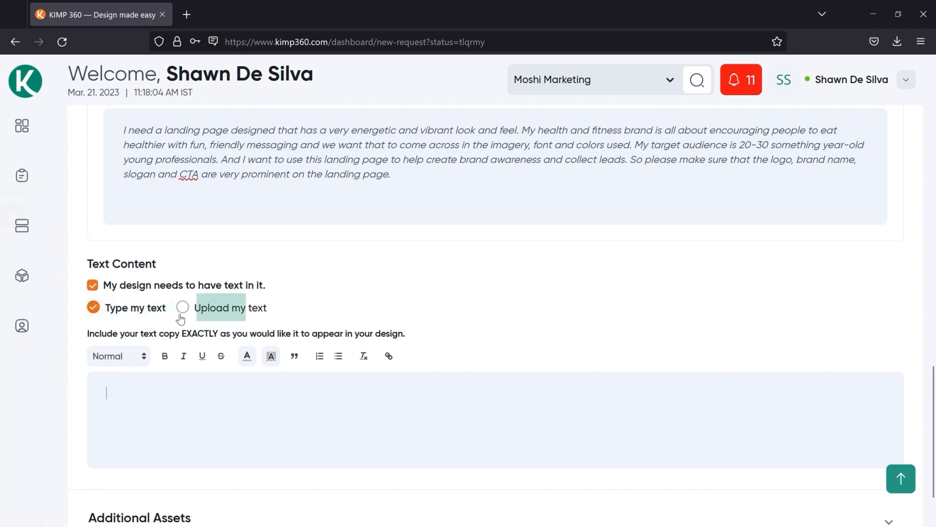
{"action": "left_click", "coordinate": [182, 307]}
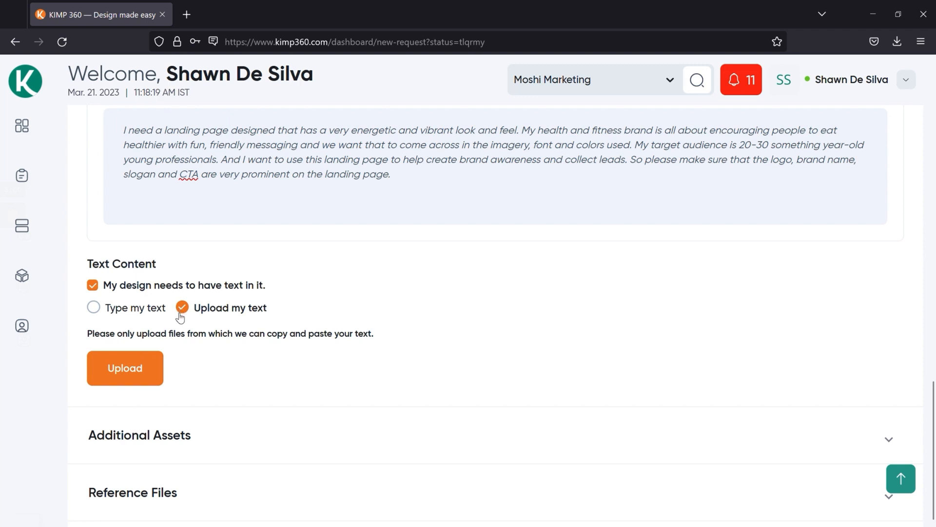
{"action": "left_click", "coordinate": [93, 308]}
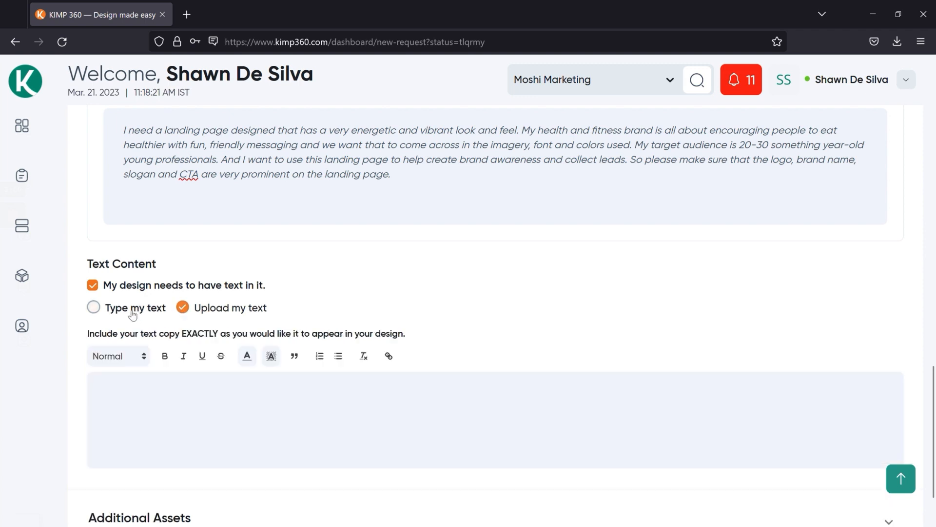
{"action": "left_click", "coordinate": [93, 307]}
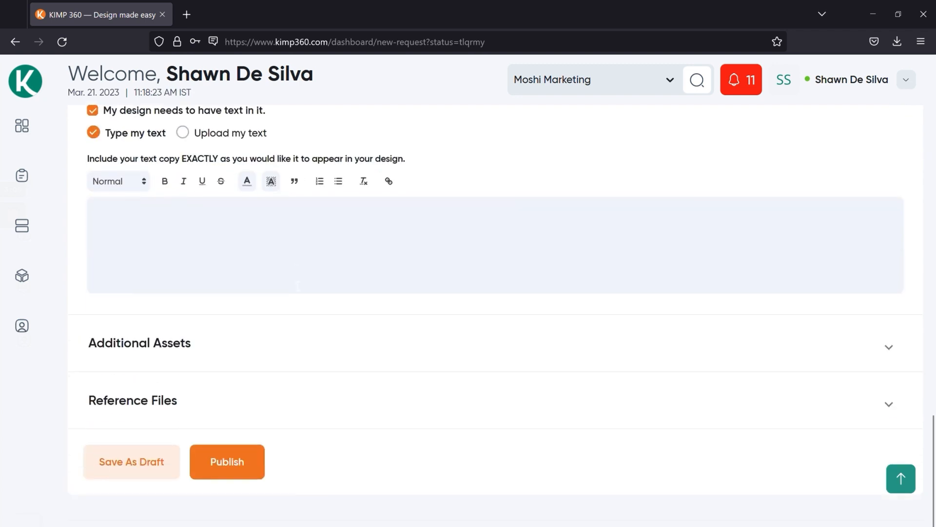
Expand Additional Assets and tick 'I want to upload, or select specific assets'
{"action": "left_click", "coordinate": [140, 343]}
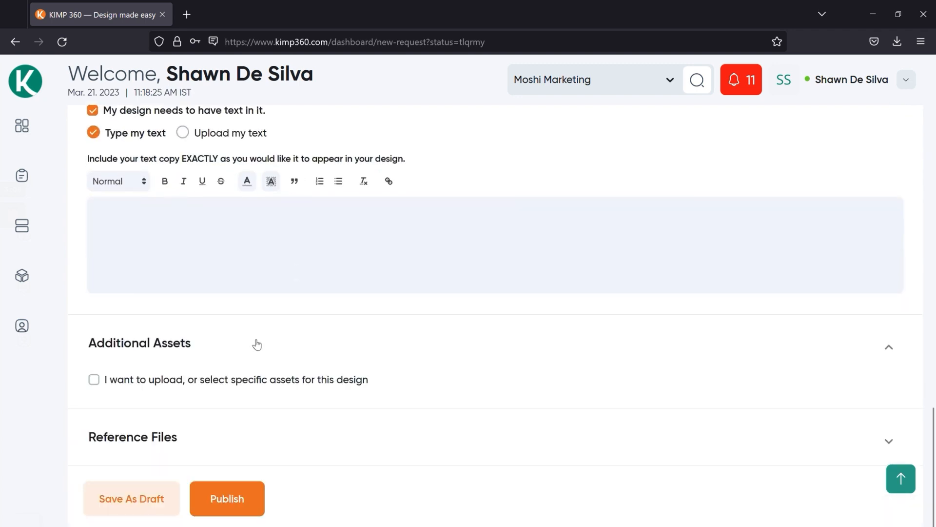
{"action": "mouse_move", "coordinate": [149, 415]}
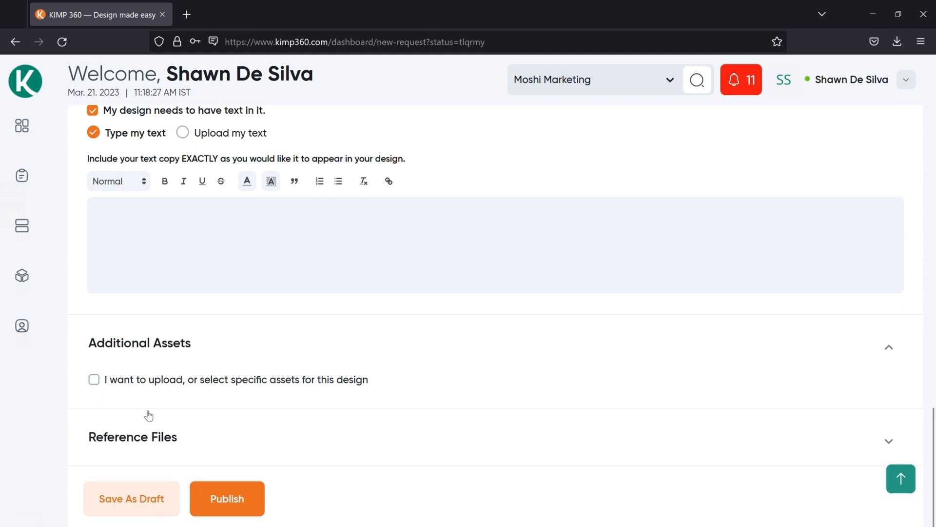
{"action": "mouse_move", "coordinate": [264, 392]}
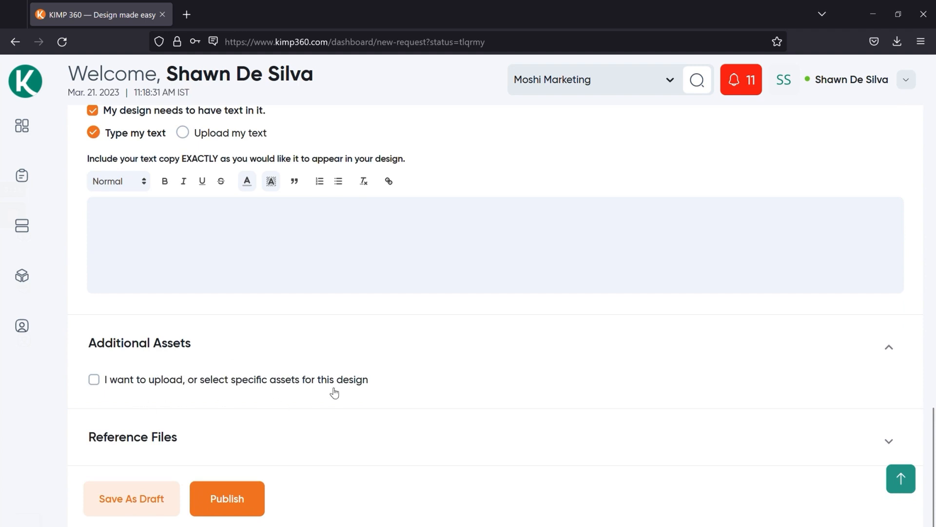
{"action": "mouse_move", "coordinate": [274, 396]}
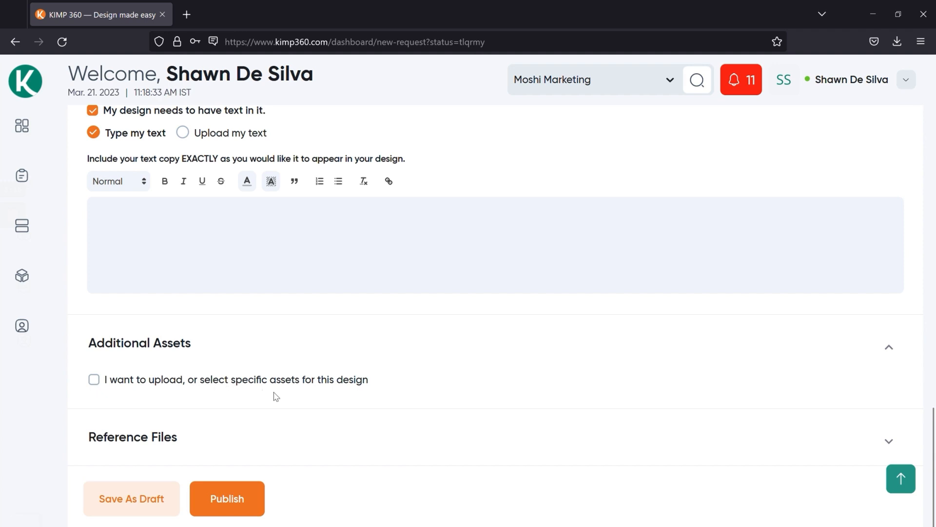
{"action": "left_click", "coordinate": [94, 380]}
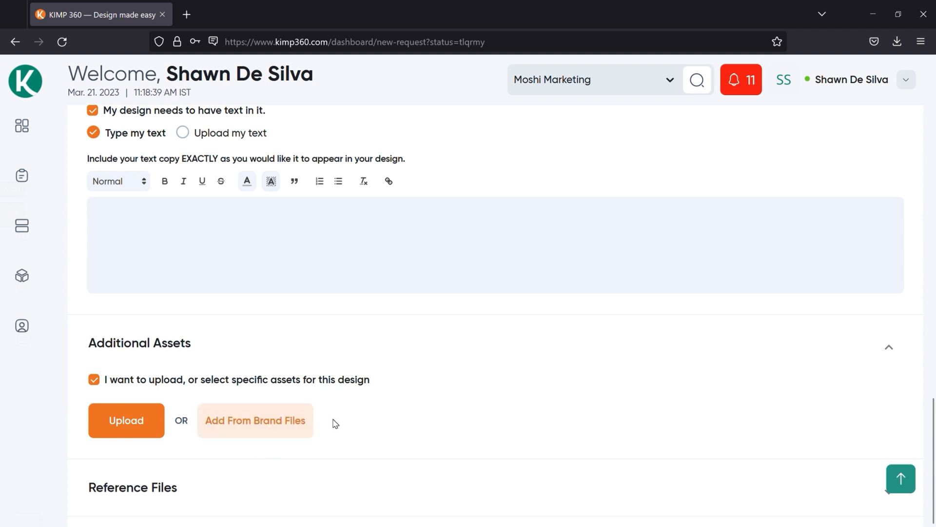
{"action": "scroll", "scroll_direction": "down", "scroll_amount": 3}
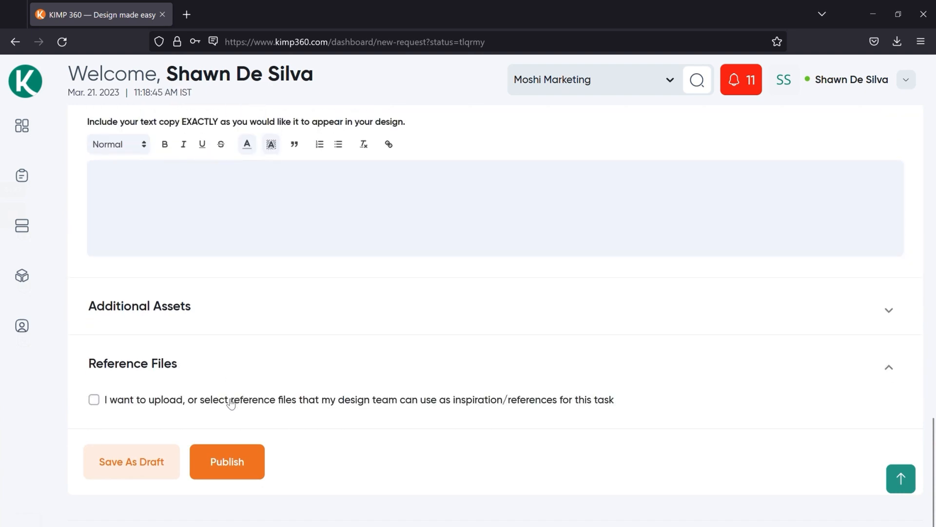
{"action": "mouse_move", "coordinate": [373, 415]}
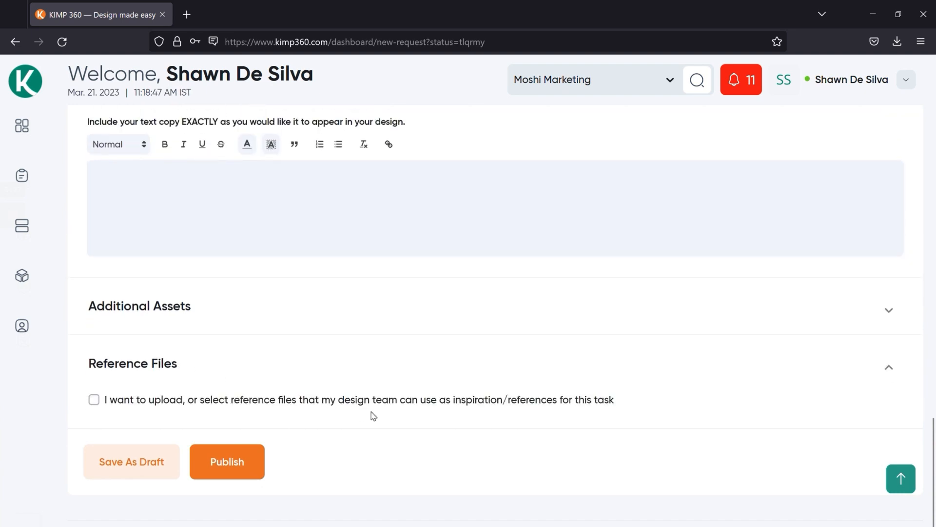
{"action": "mouse_move", "coordinate": [483, 419]}
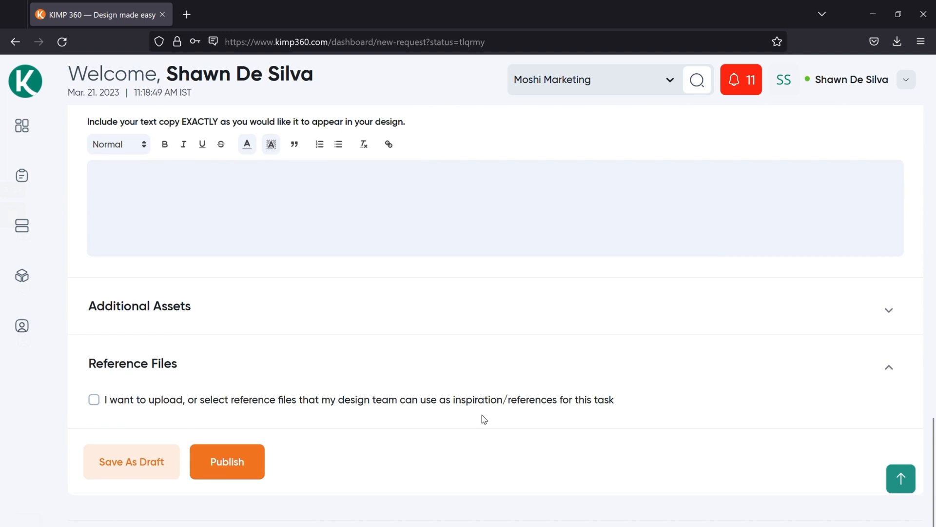
{"action": "mouse_move", "coordinate": [569, 414]}
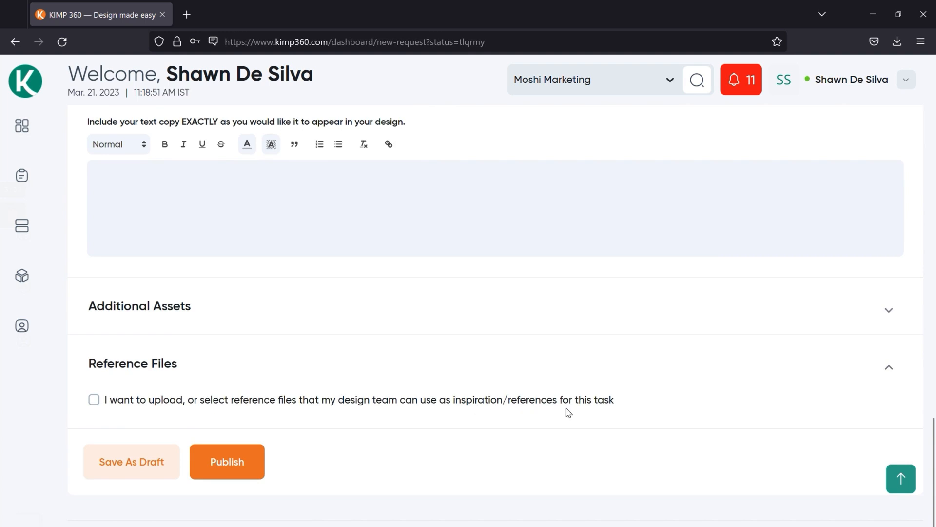
{"action": "mouse_move", "coordinate": [545, 410]}
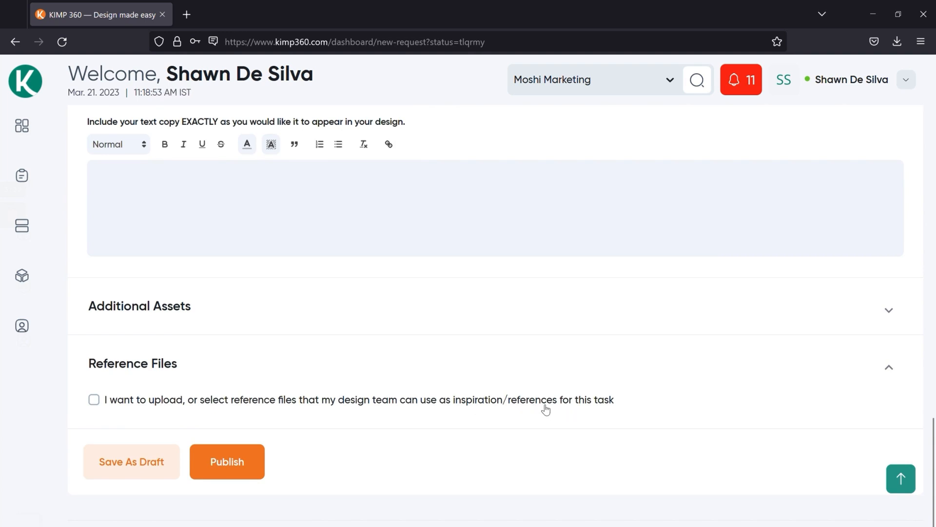
{"action": "mouse_move", "coordinate": [319, 422]}
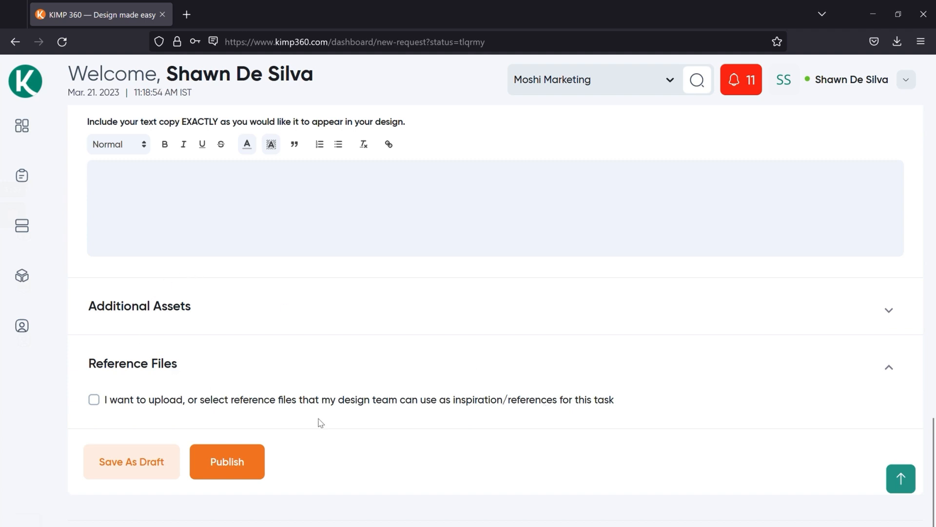
{"action": "mouse_move", "coordinate": [378, 387]}
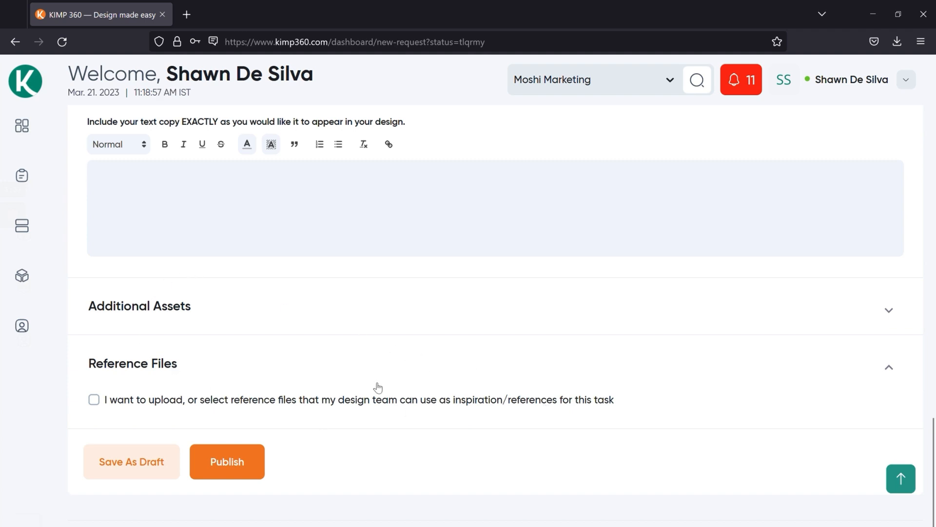
{"action": "mouse_move", "coordinate": [329, 332]}
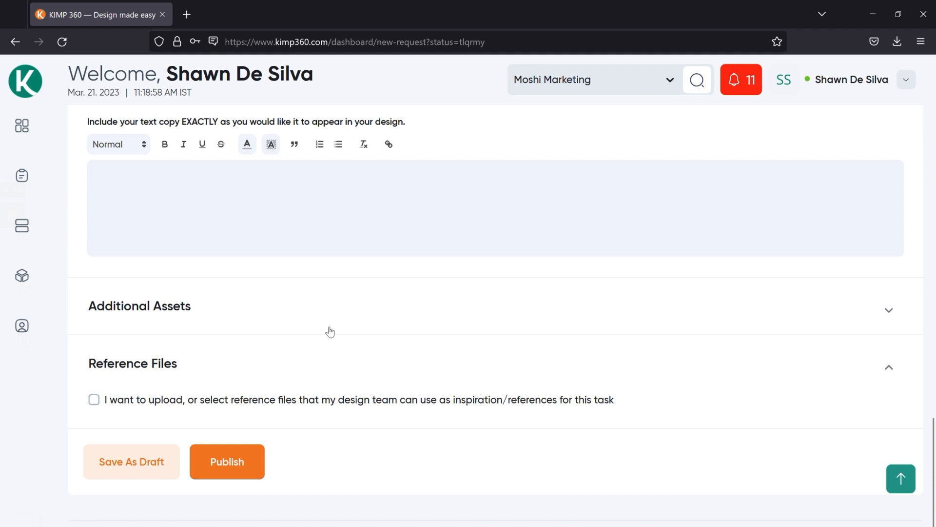
{"action": "mouse_move", "coordinate": [307, 374]}
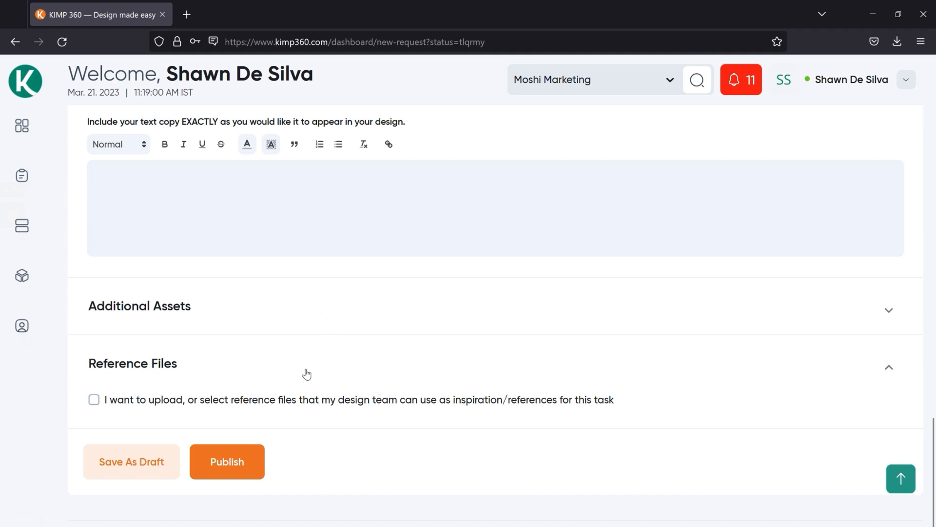